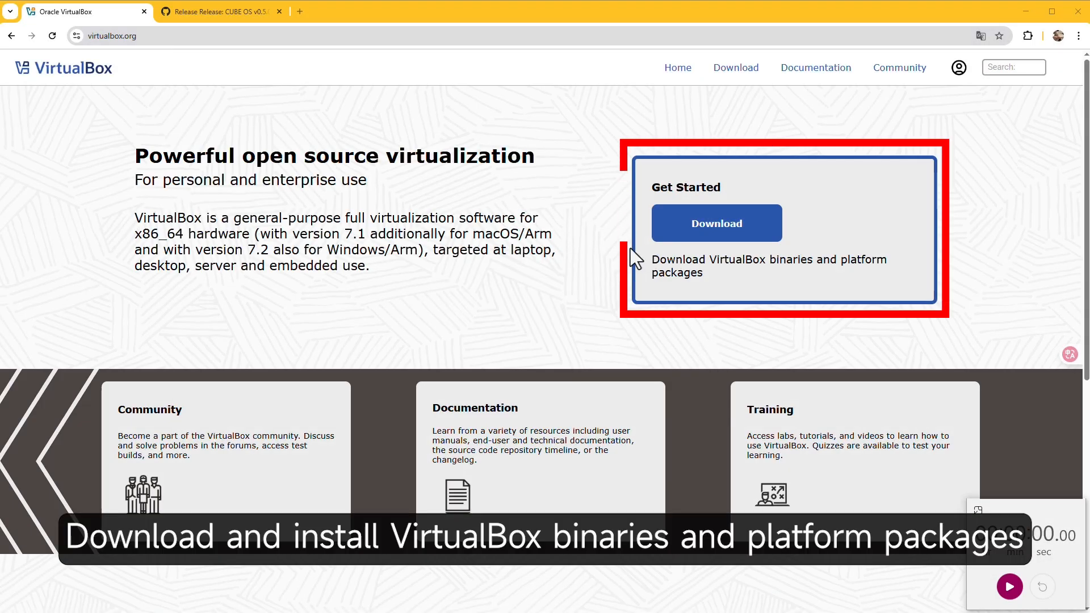
mouse_move(761, 239)
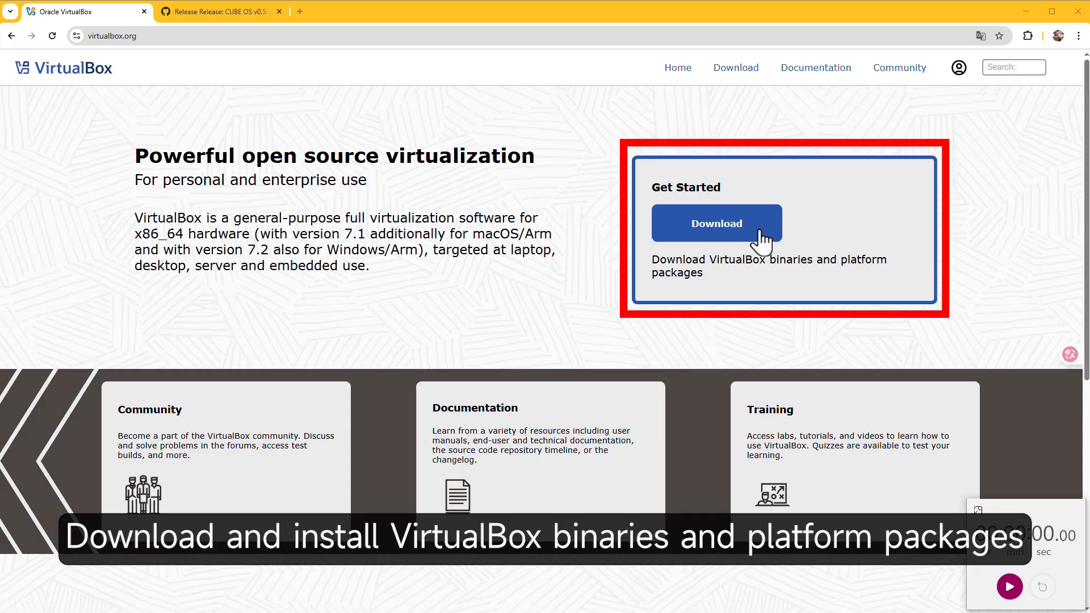
Step: Scroll the CUBE OS v0.5.0 release to its Assets list (sdcard.vdi.xz and other images)
left_click(219, 11)
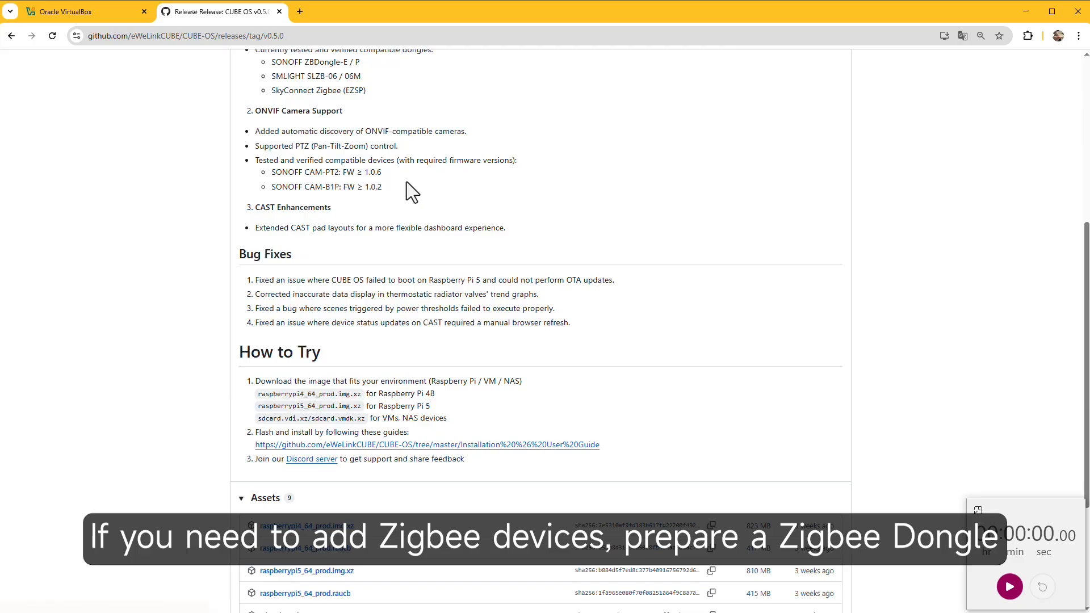
scroll("down", 3)
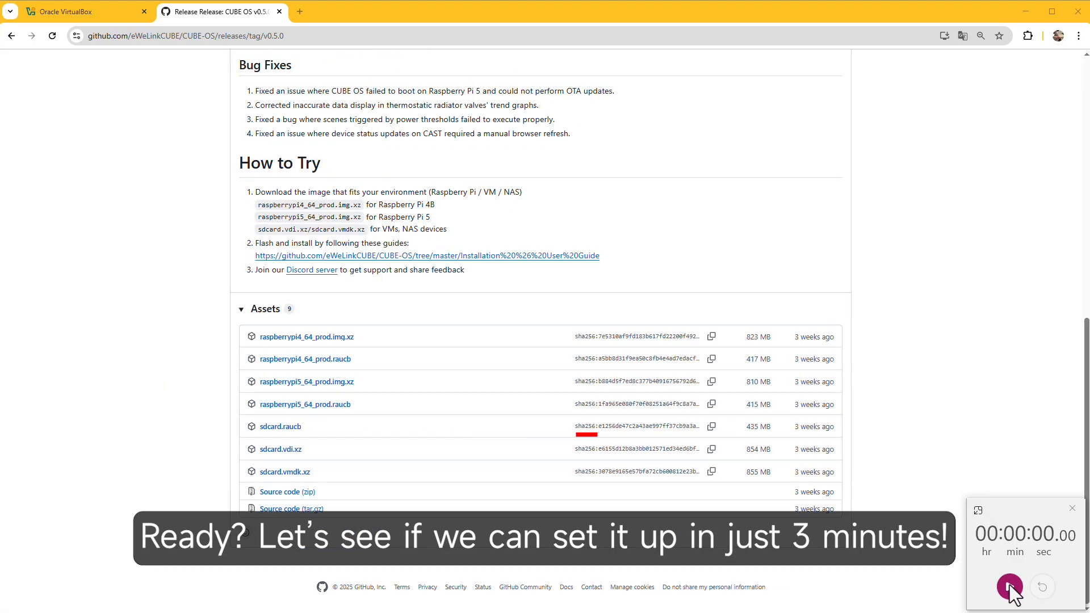
left_click(1009, 587)
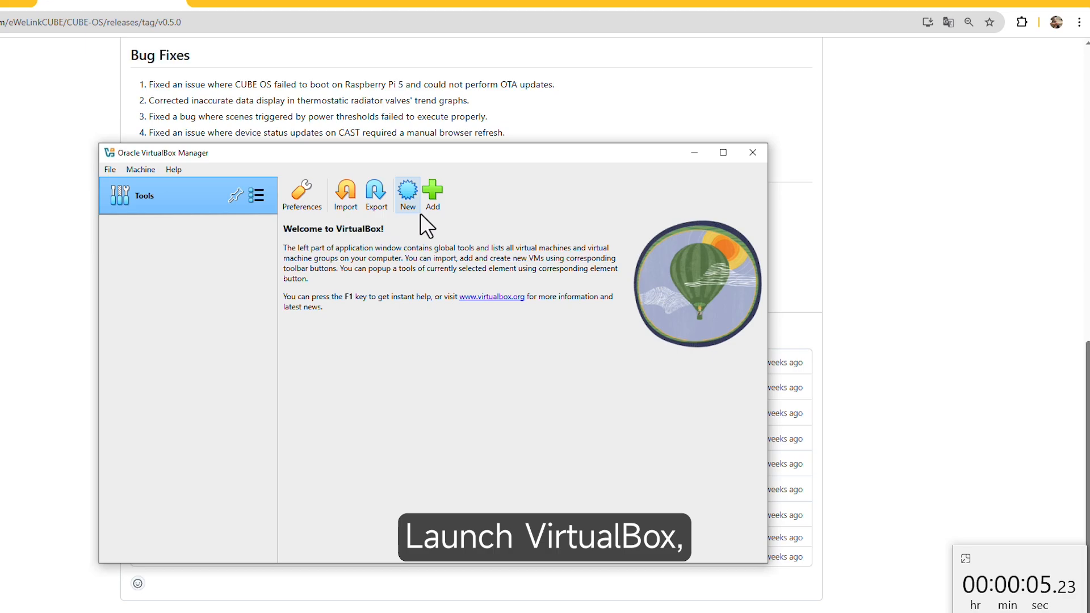
Step: Start a new VM named 'CUBE OS' with subtype Other Linux, version Other Linux (64-bit), and continue
left_click(408, 194)
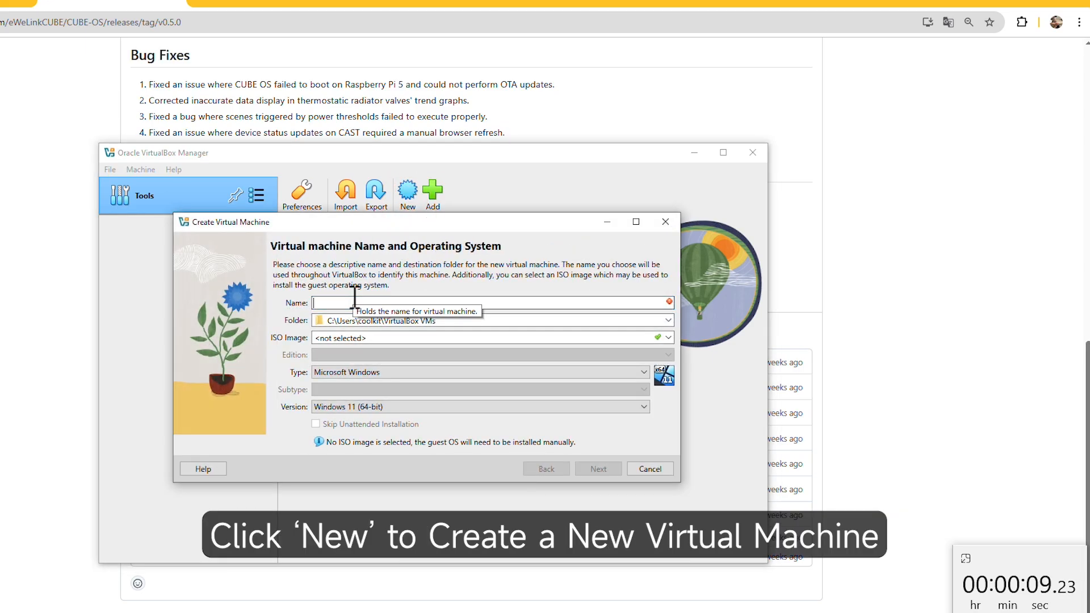
type("CUBE OS")
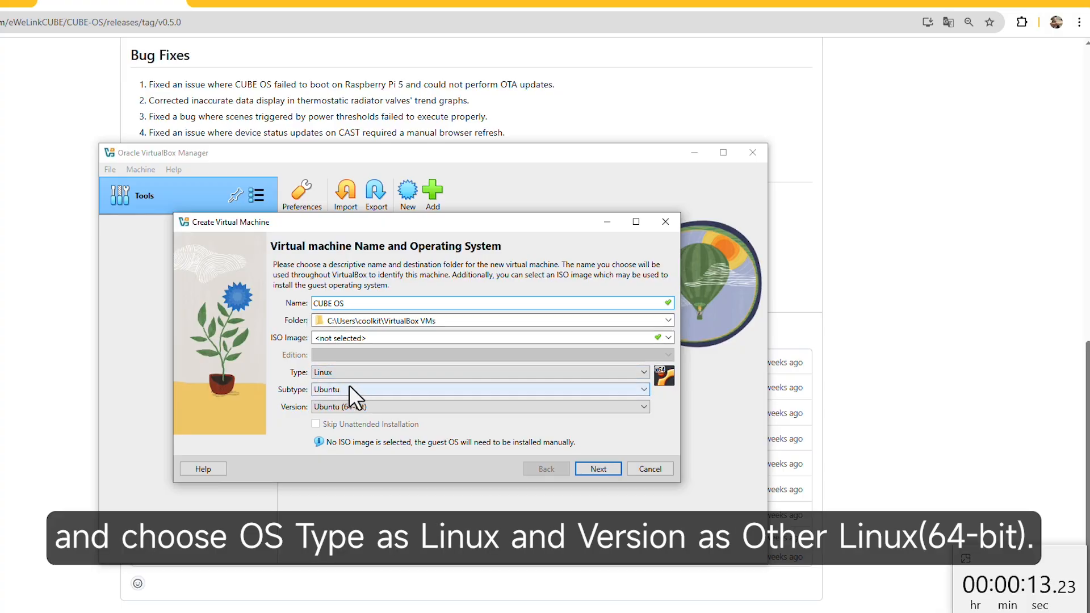
left_click(479, 389)
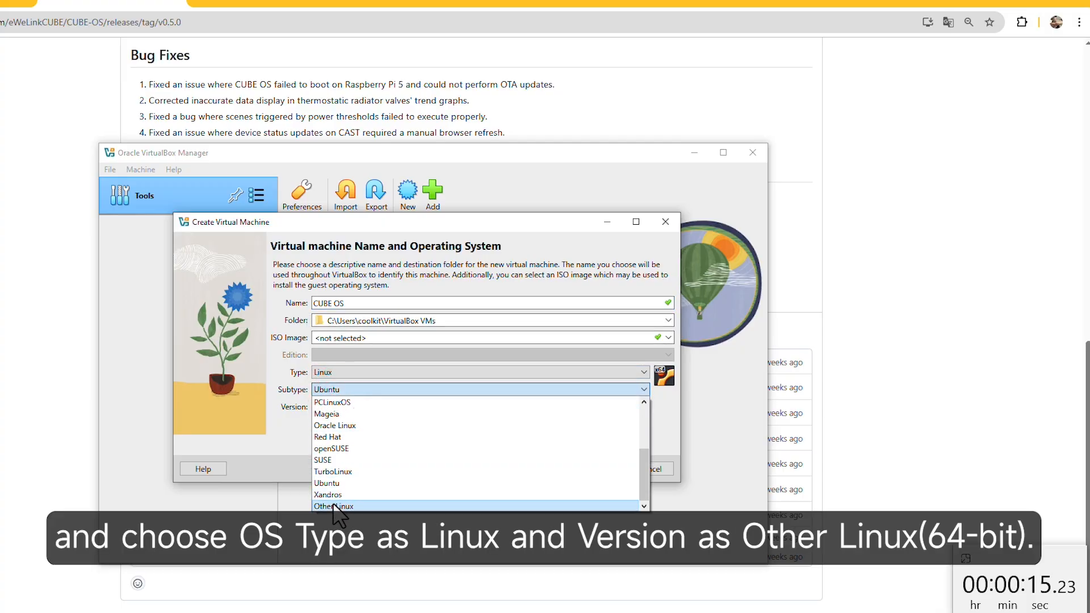
left_click(333, 505)
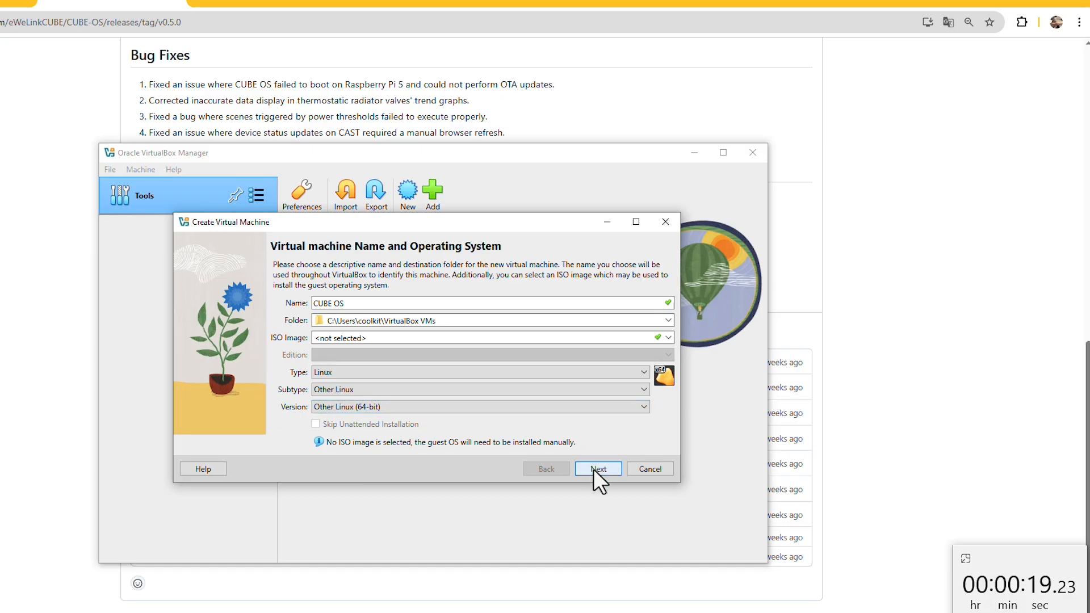
left_click(596, 468)
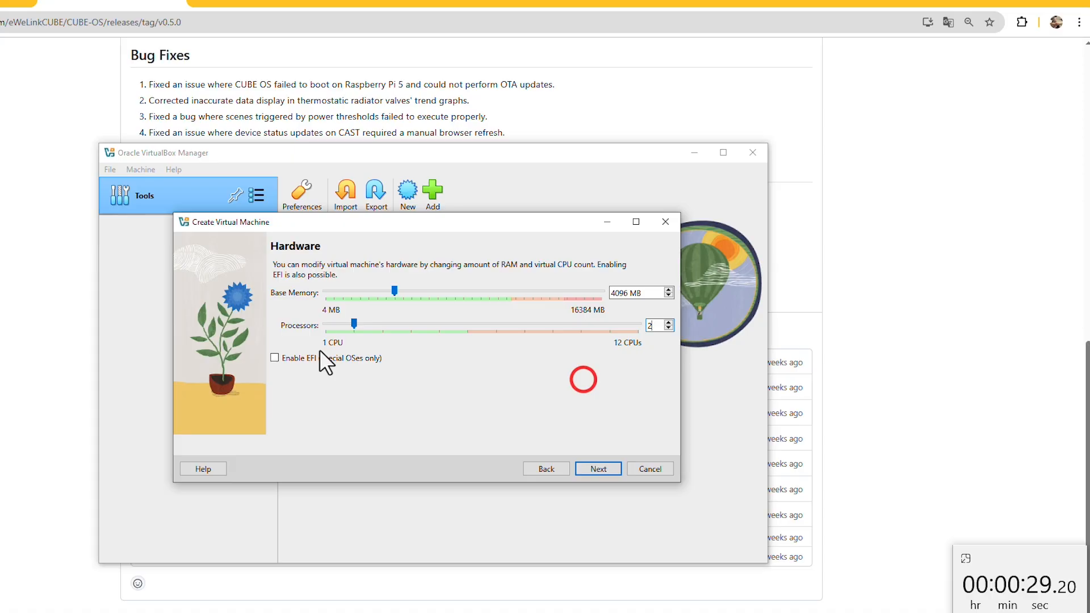
Step: Enable EFI on the Hardware page, keeping 4096 MB memory and 2 CPUs, and continue
left_click(274, 358)
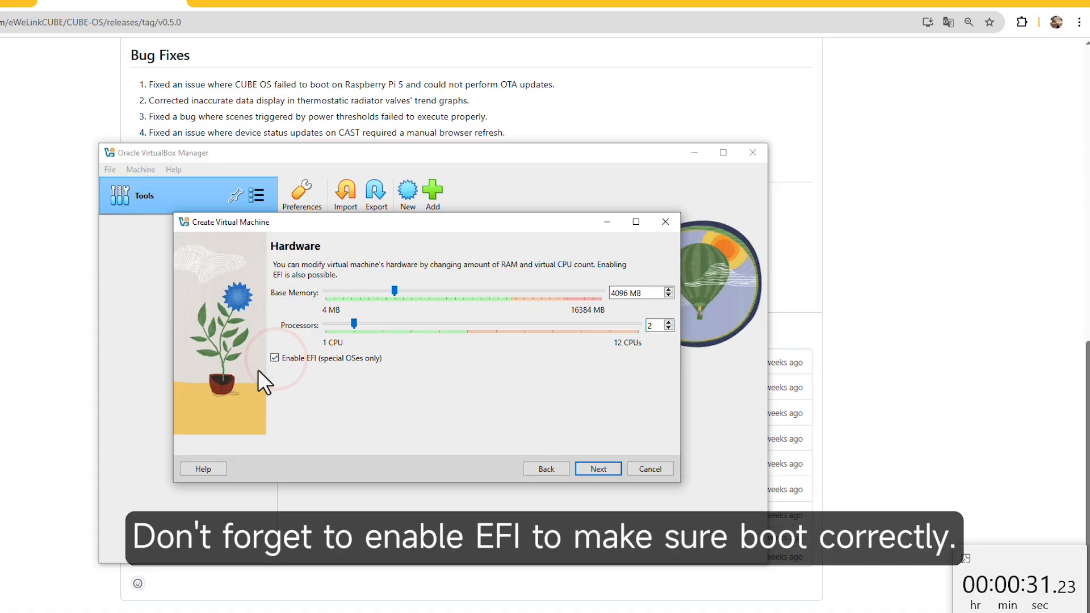
left_click(597, 469)
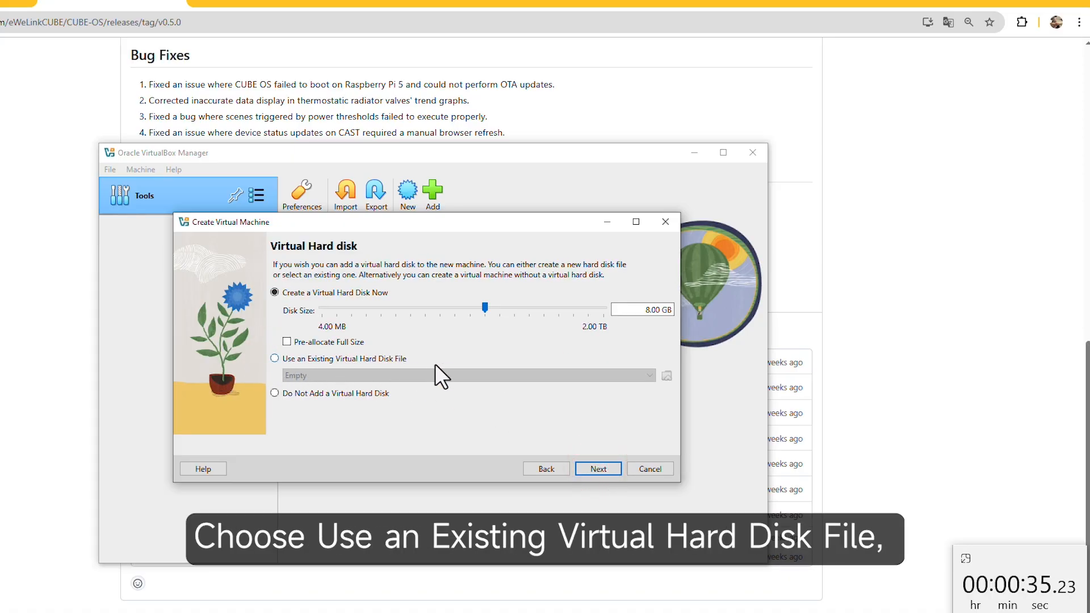
Step: Choose the existing sdcard.vdi from the VirtualBox VMs folder as the machine's hard disk
left_click(275, 359)
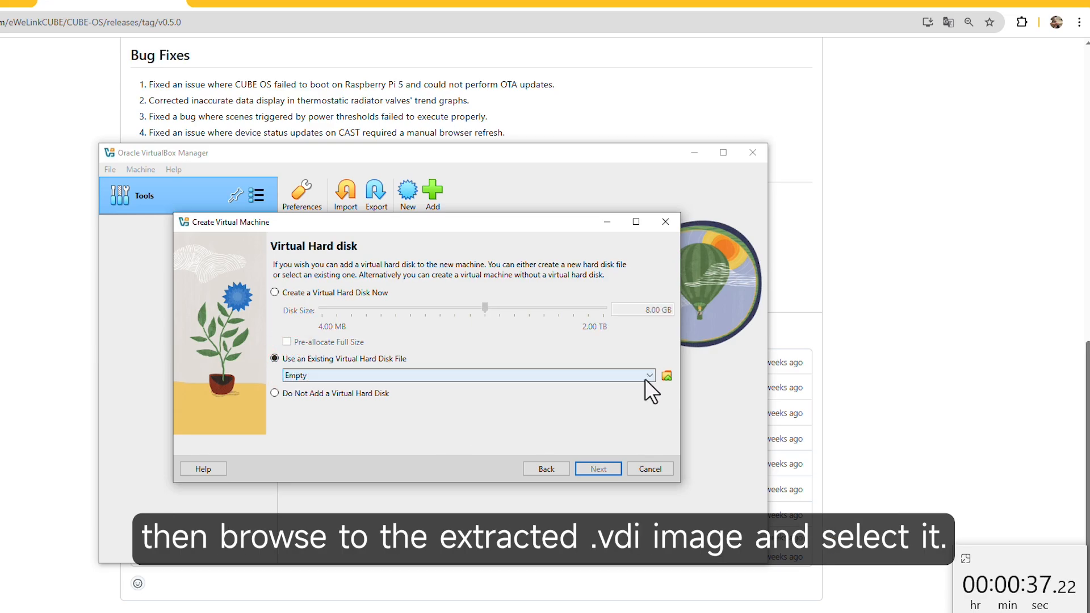
left_click(665, 376)
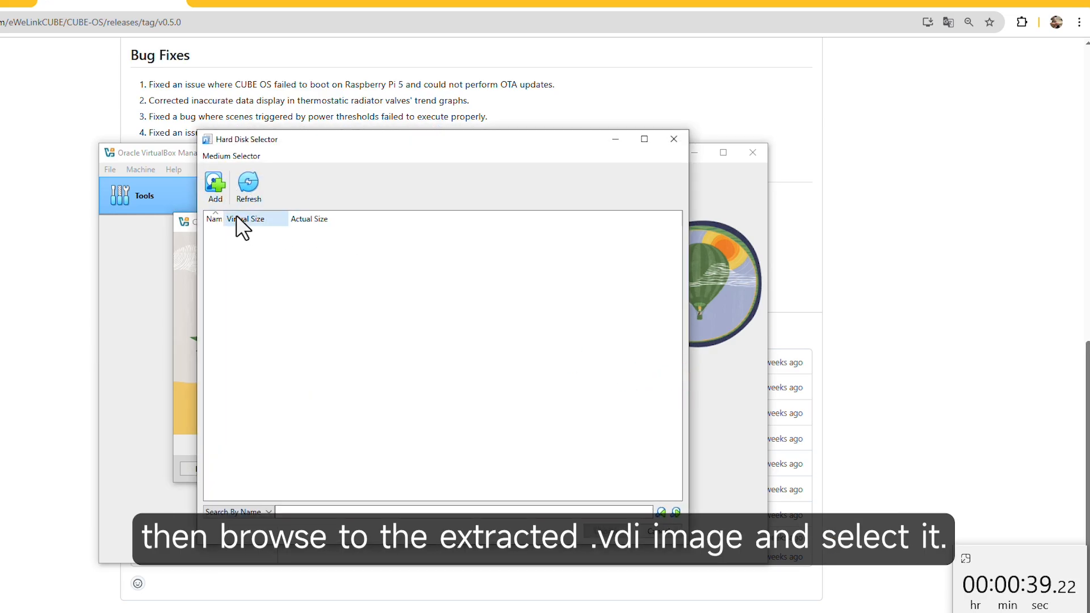
left_click(215, 186)
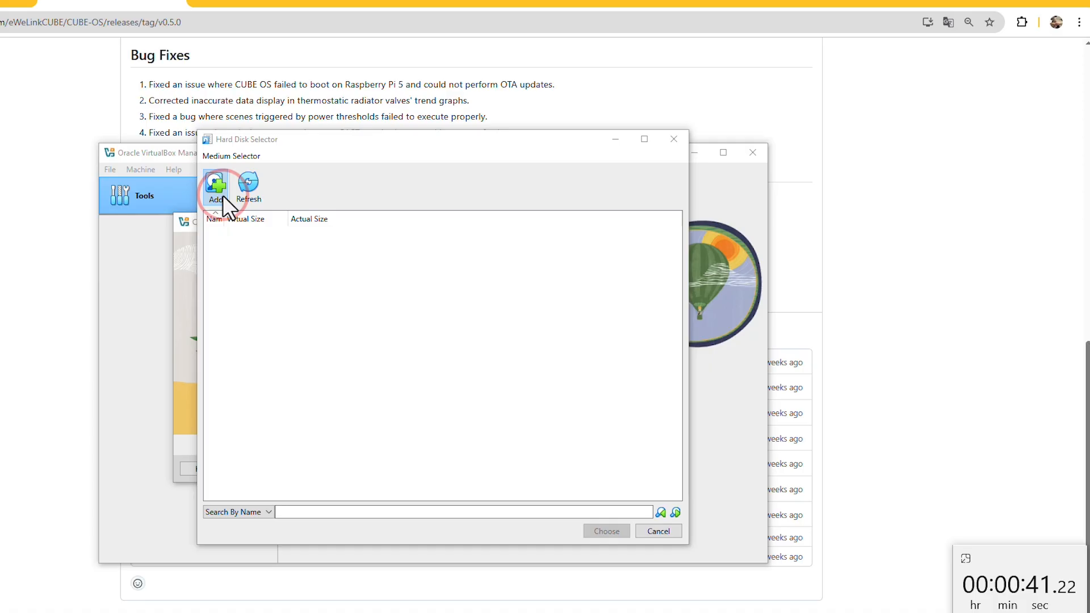
left_click(216, 187)
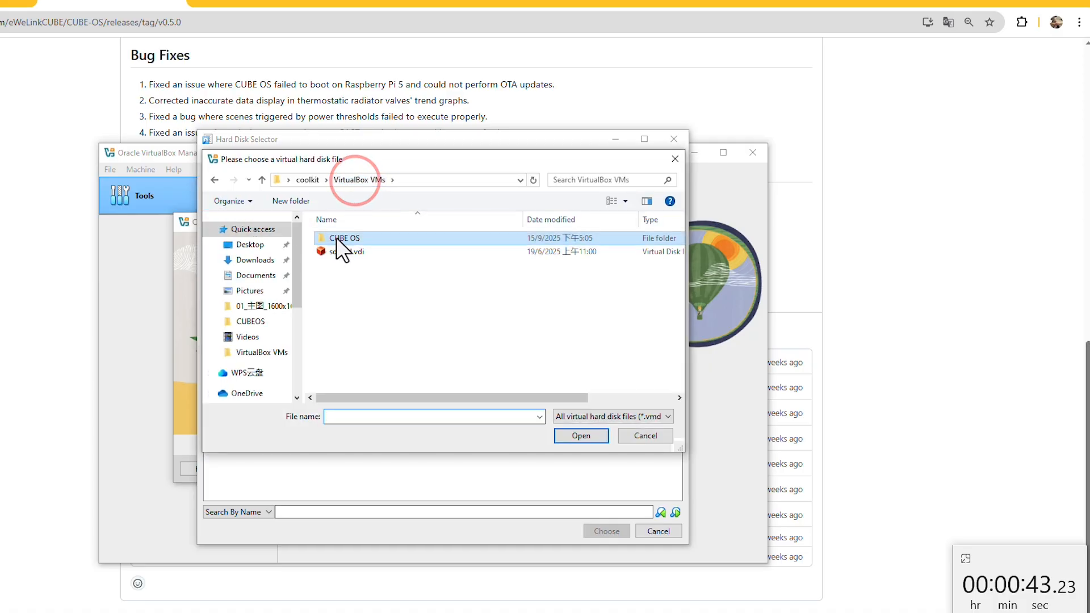
left_click(346, 251)
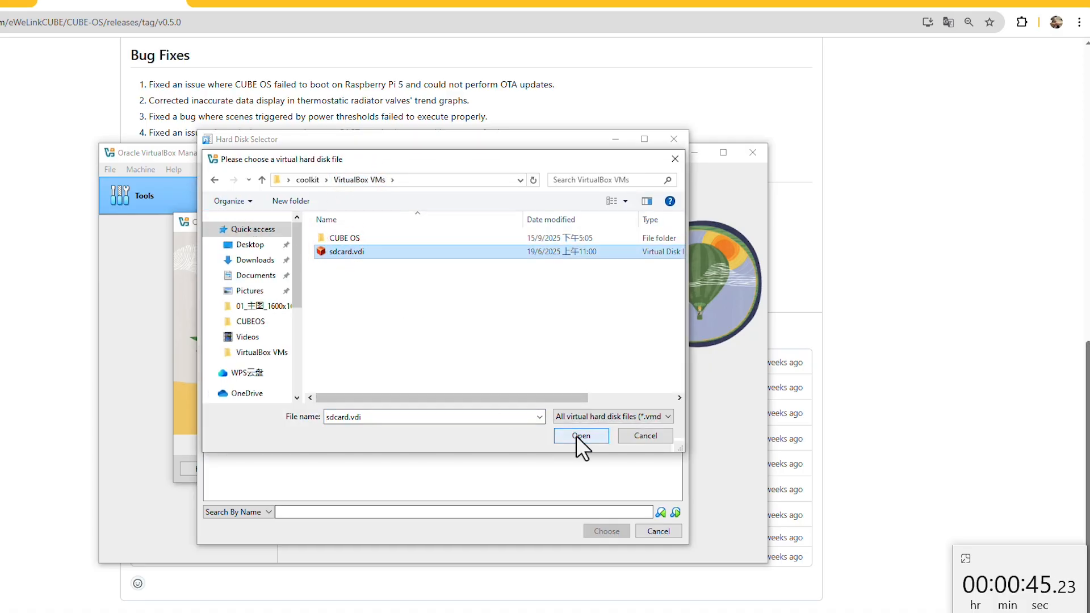
left_click(580, 436)
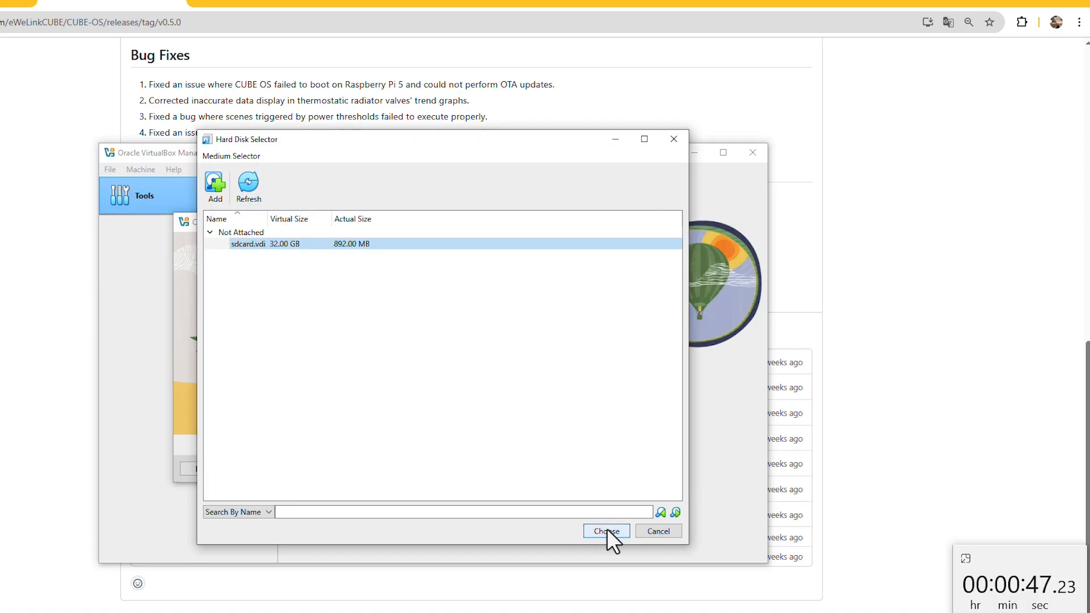
left_click(605, 531)
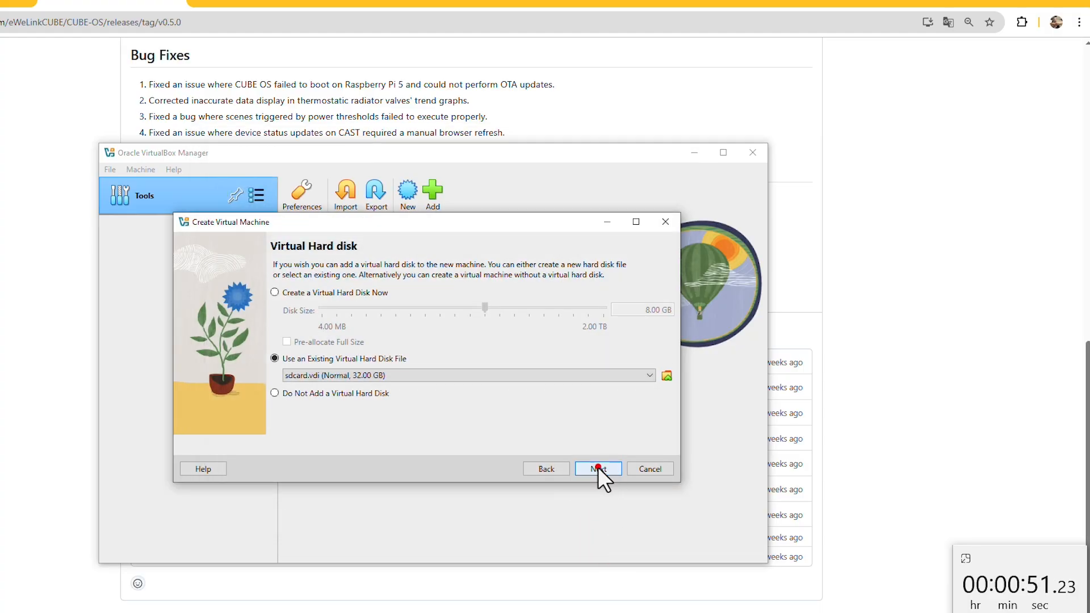
Step: Continue past the disk step and finish creating the CUBE OS machine from the summary
left_click(598, 469)
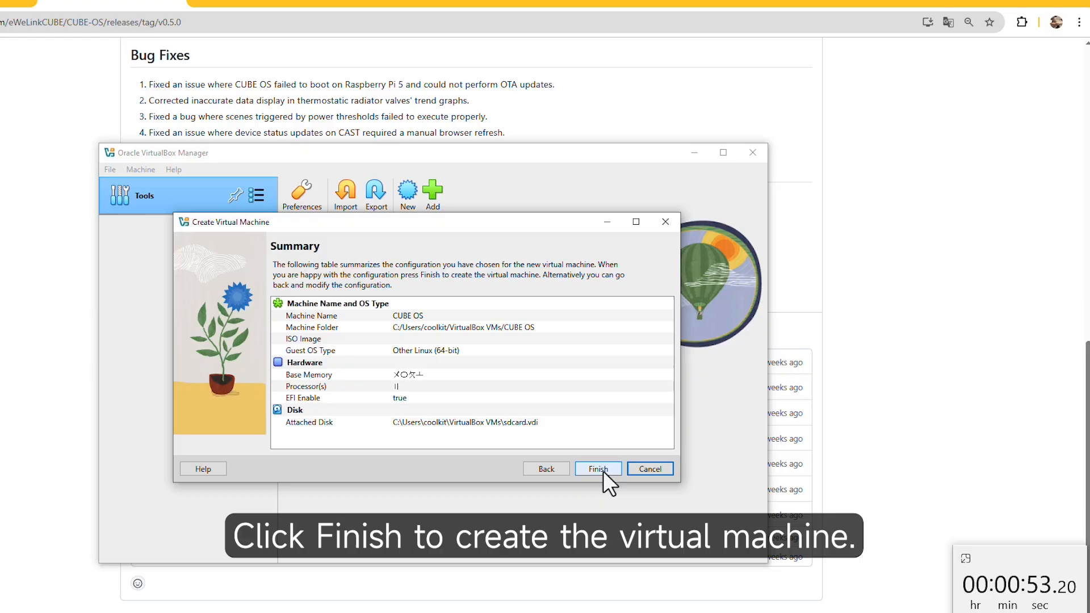
left_click(596, 469)
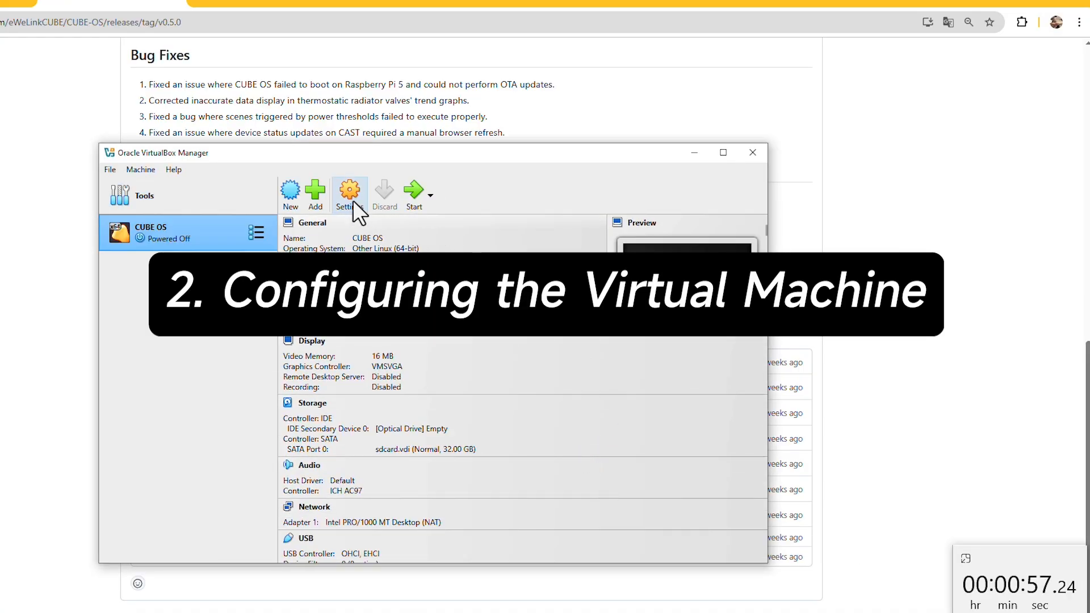
Step: Set the CUBE OS network adapter to Bridged Adapter on the Realtek 8822CE wireless NIC and save
left_click(349, 193)
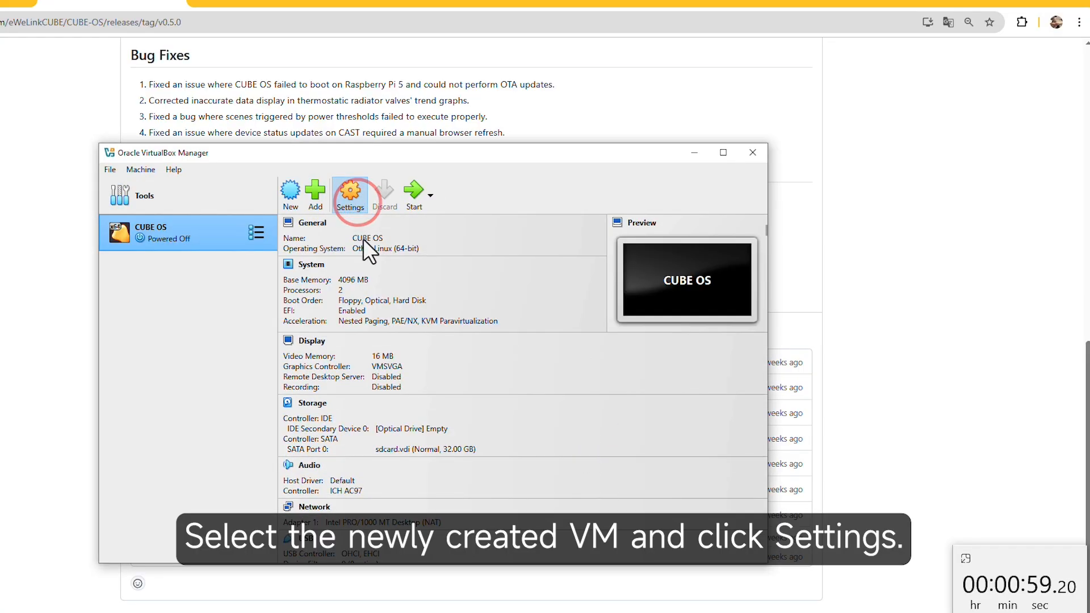
left_click(349, 194)
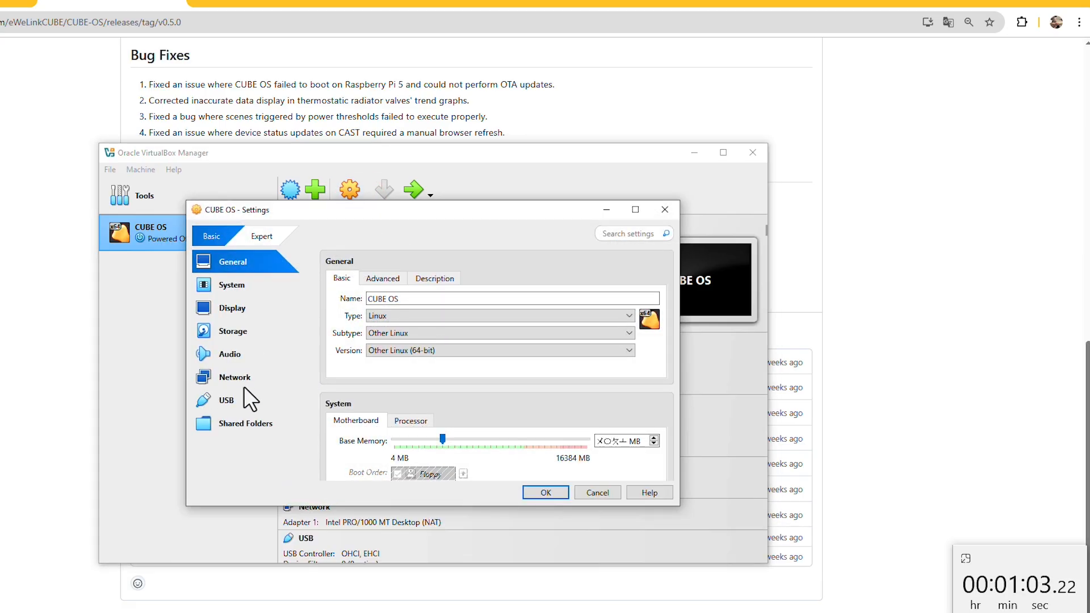
left_click(234, 377)
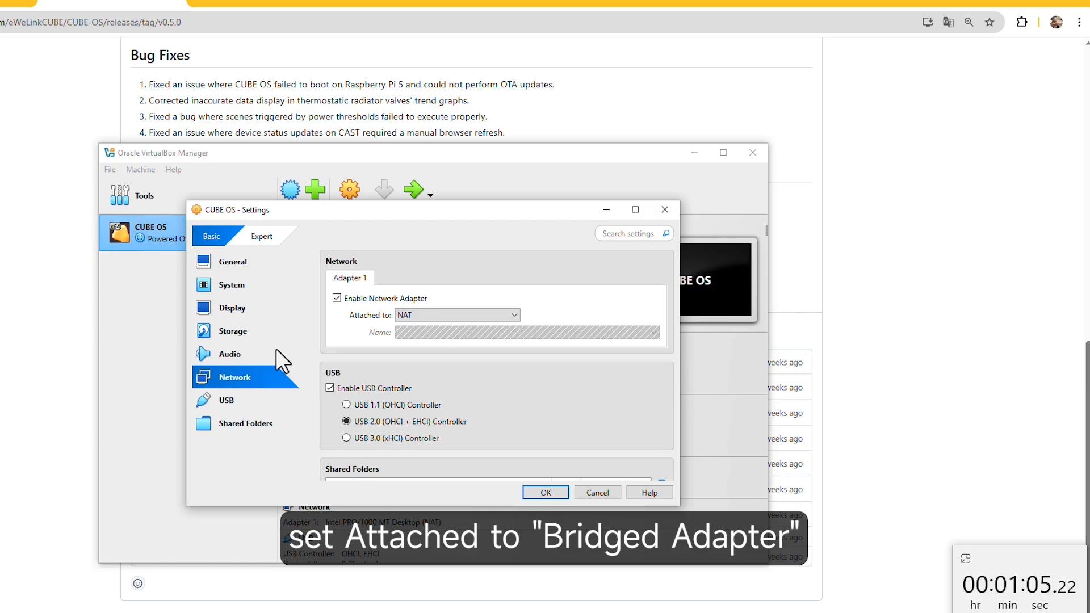
left_click(457, 315)
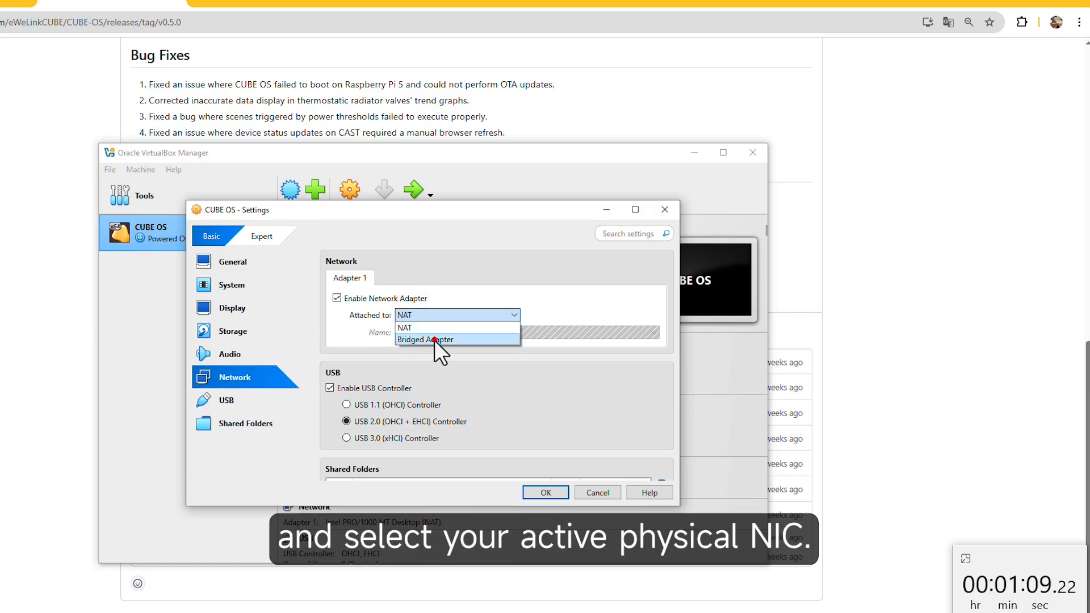
left_click(424, 340)
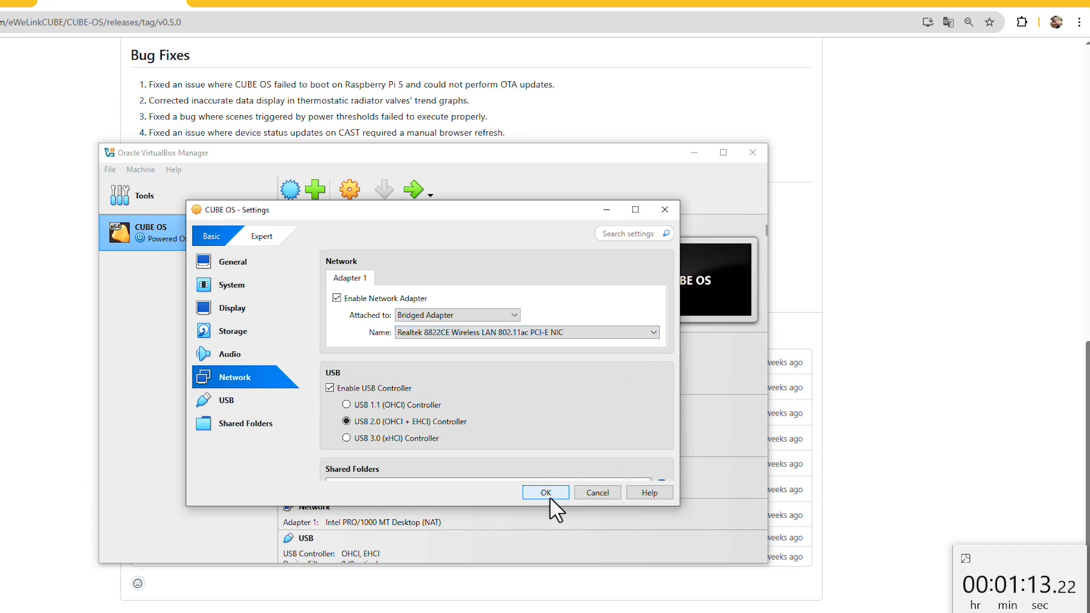
left_click(545, 492)
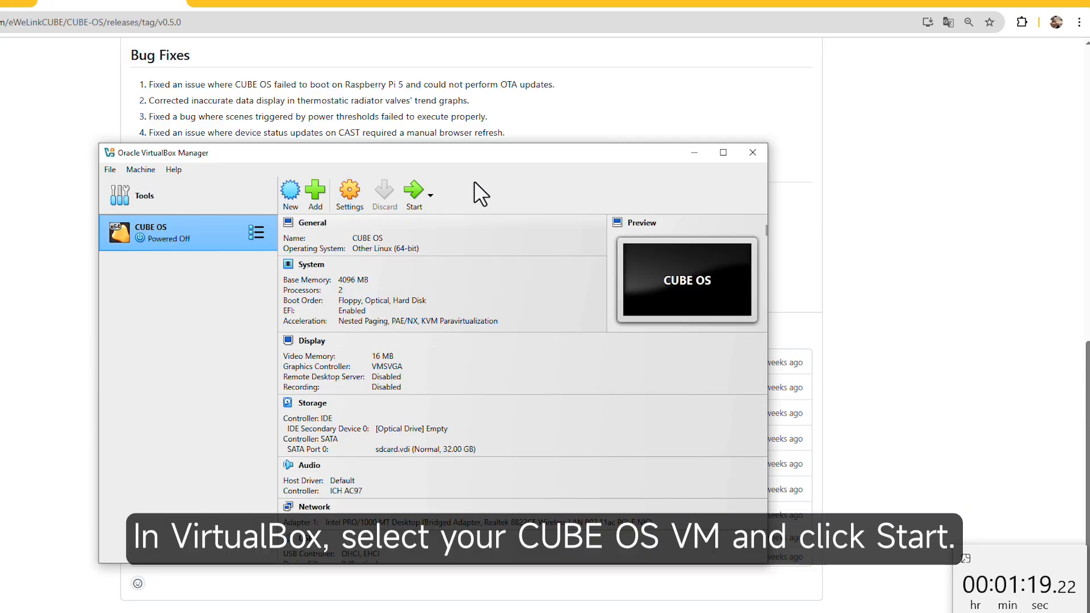
Step: Start the CUBE OS virtual machine so it boots in its own console window
left_click(414, 193)
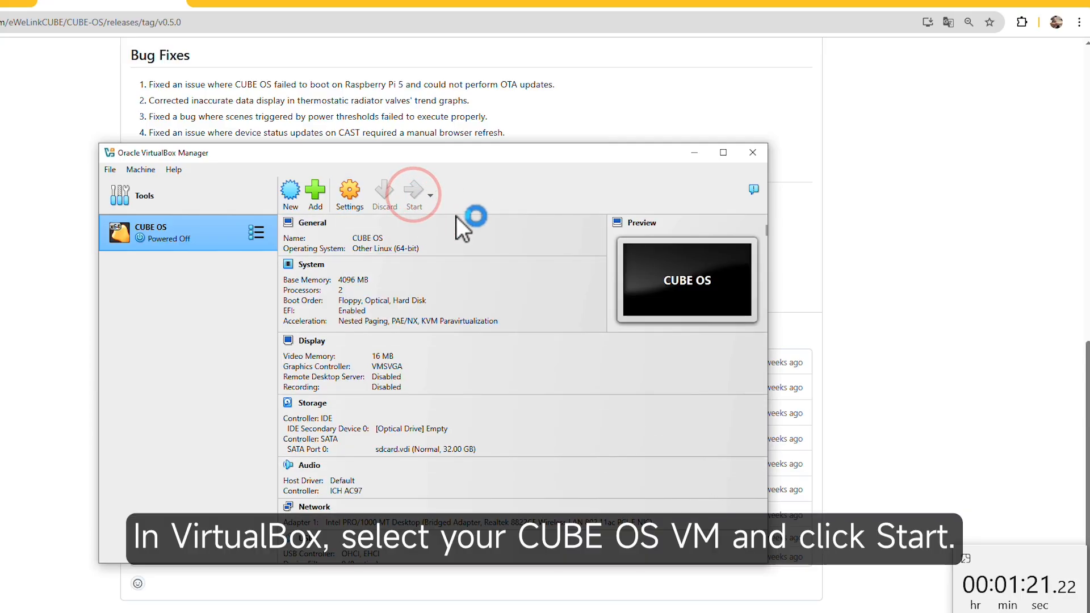
left_click(414, 193)
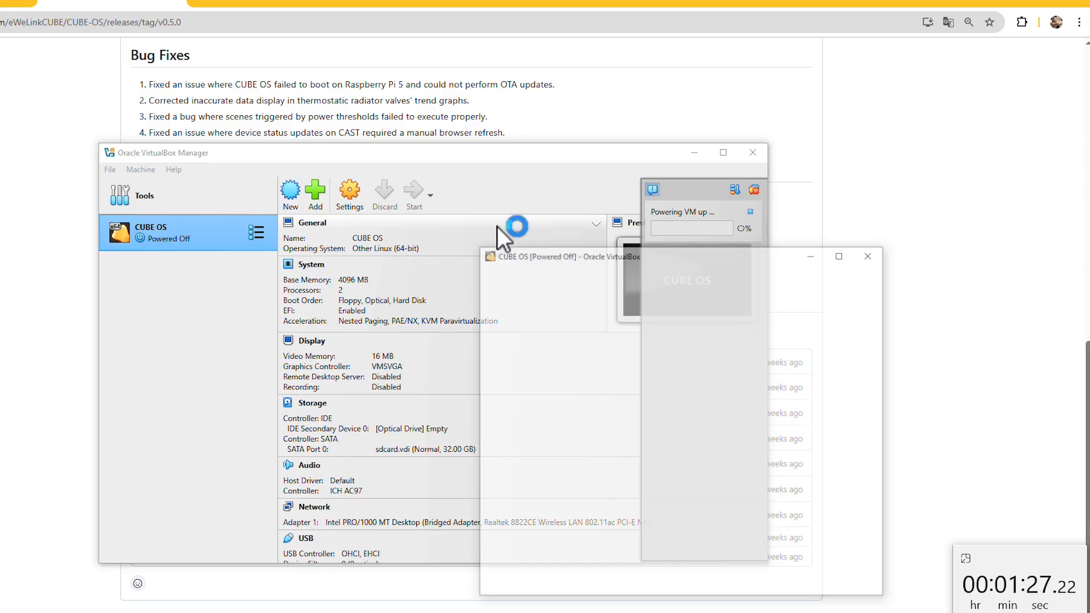
left_click(415, 193)
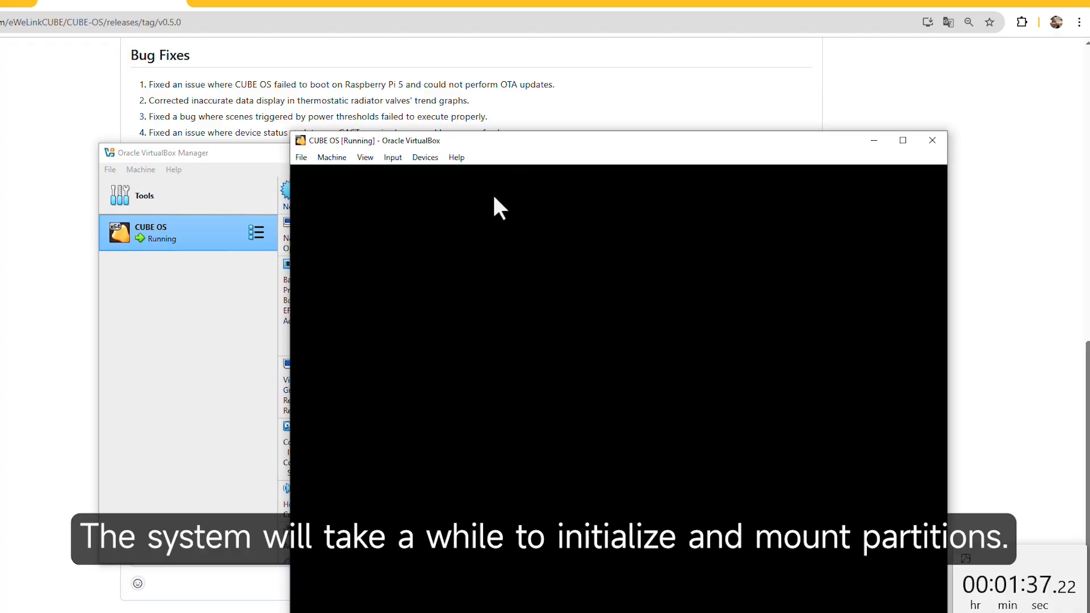
mouse_move(537, 291)
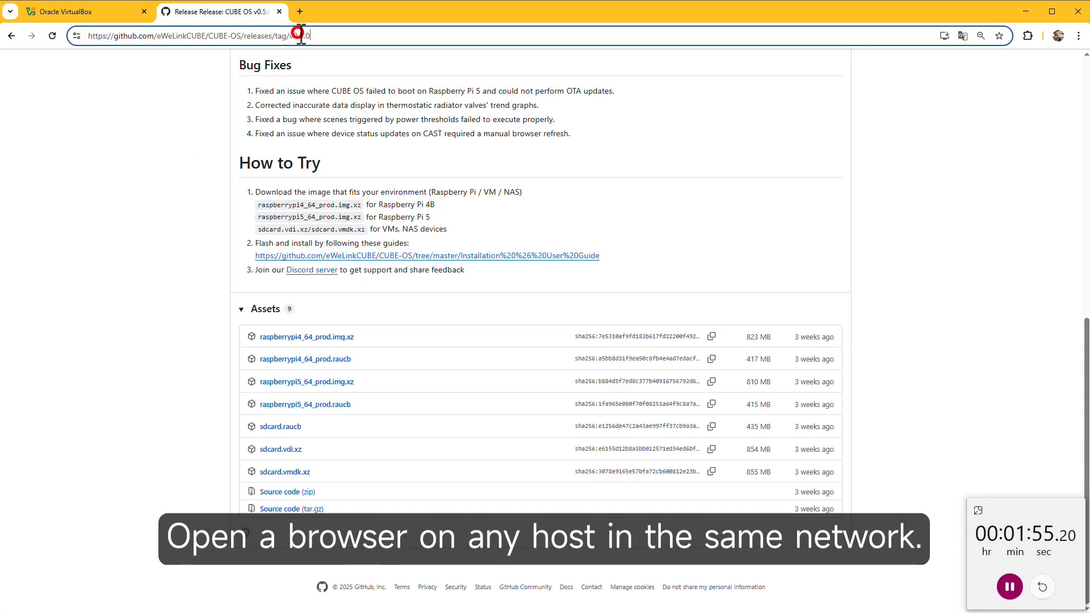
Step: Load the CUBE gateway at 192.168.31.1 in Chrome to reach its login page
type("192.168.31.1")
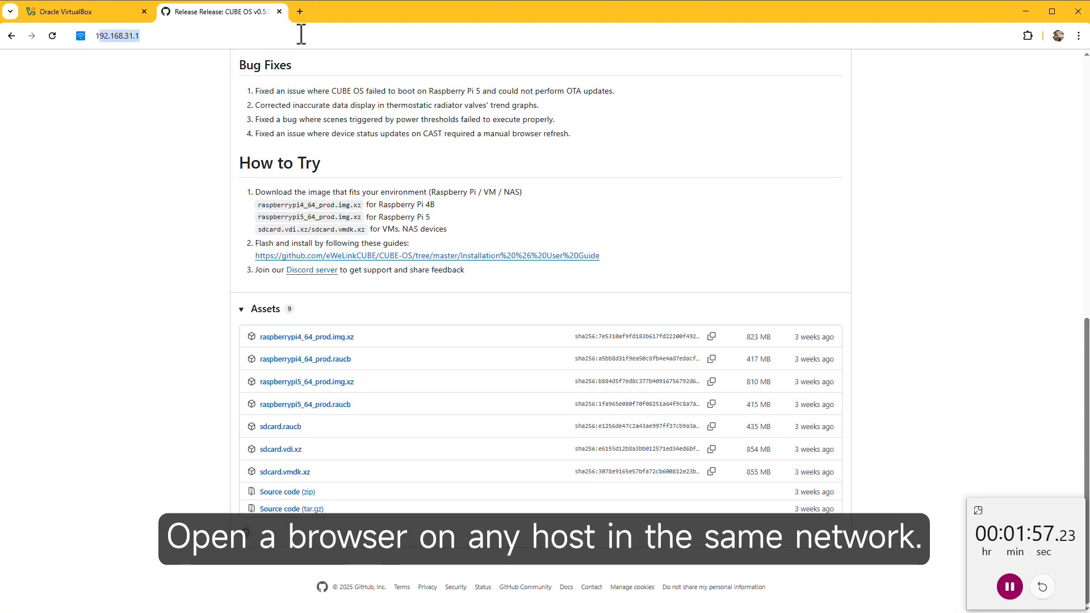
left_click(118, 36)
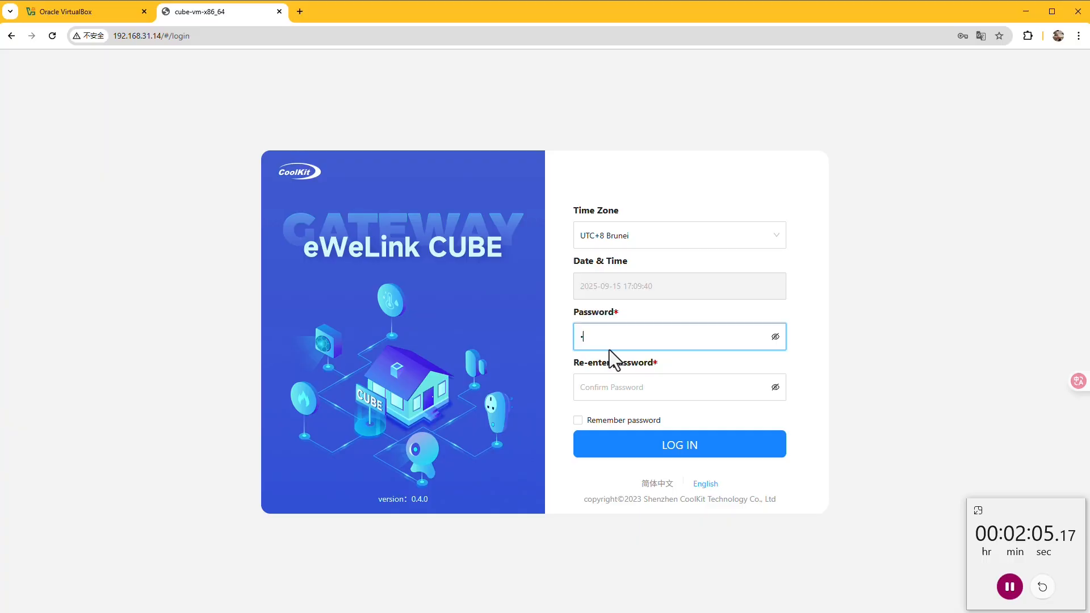
Step: Confirm the gateway password, log in to the dashboard, and join the User Experience Program
left_click(679, 387)
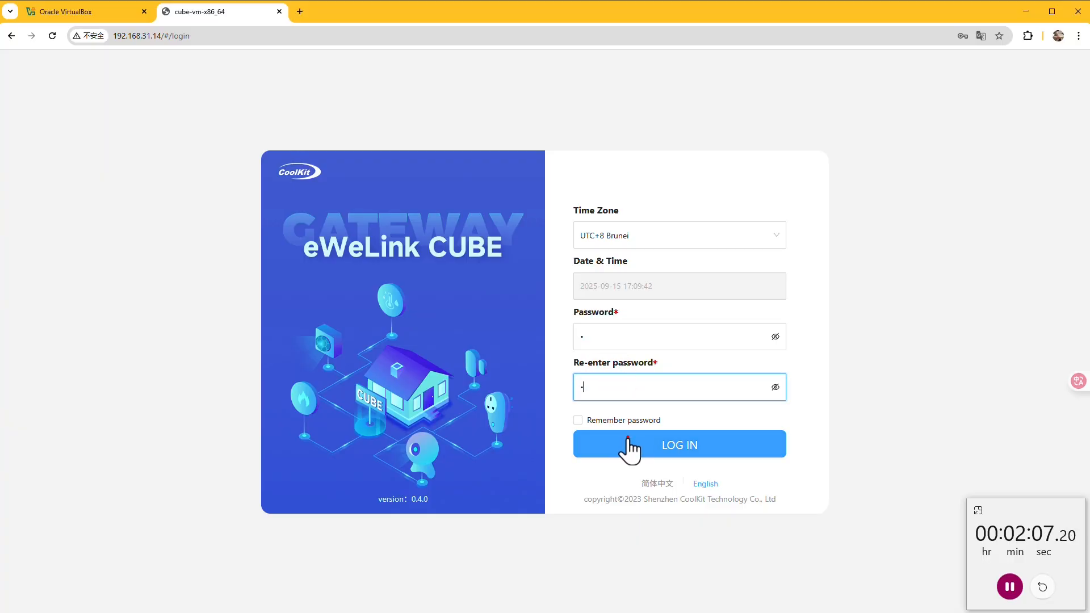
left_click(679, 444)
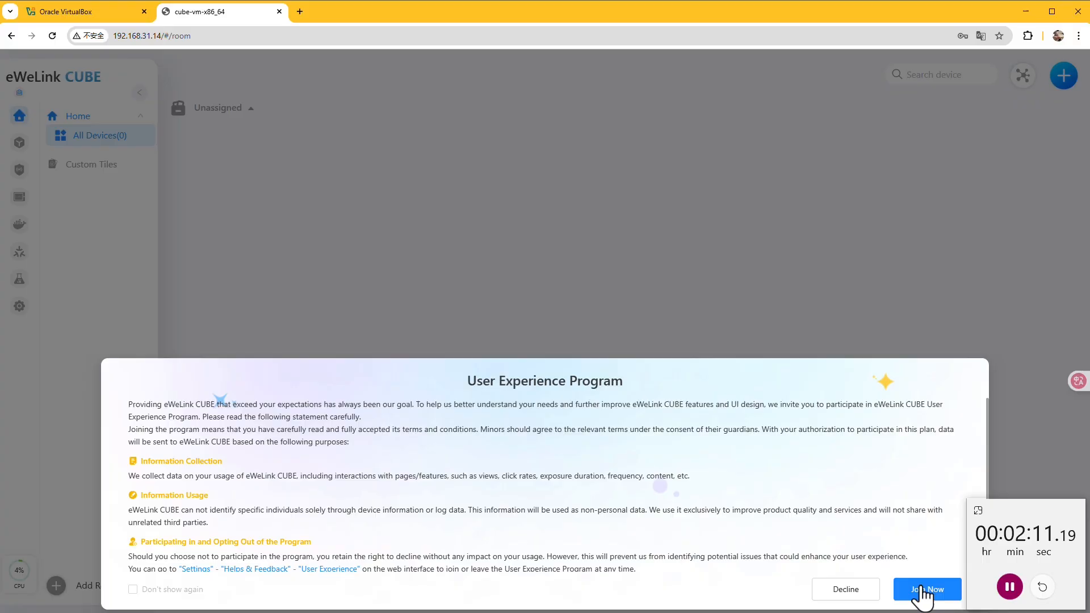
left_click(926, 589)
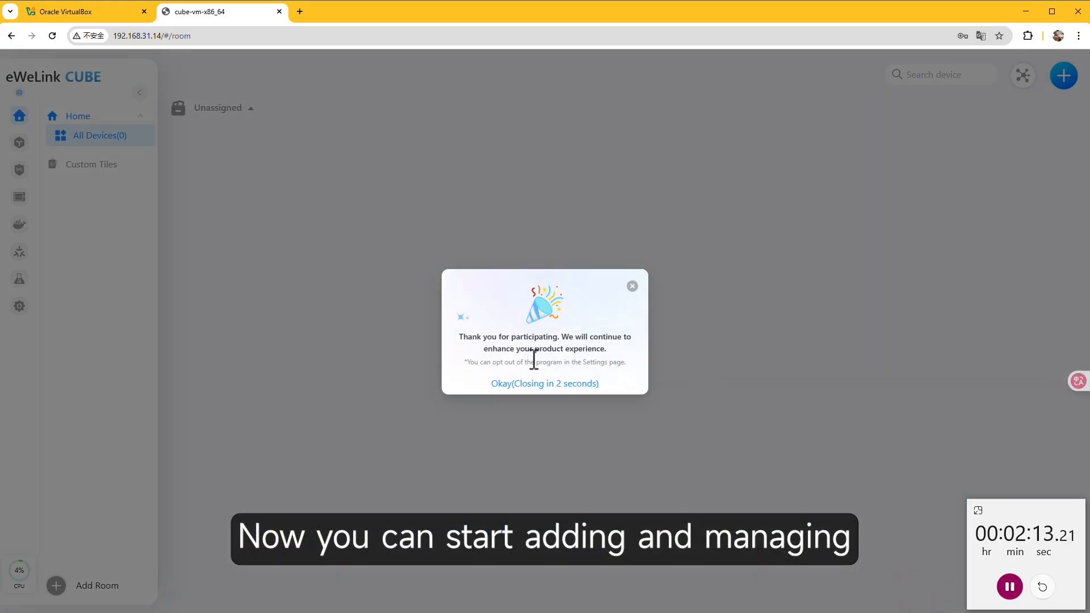